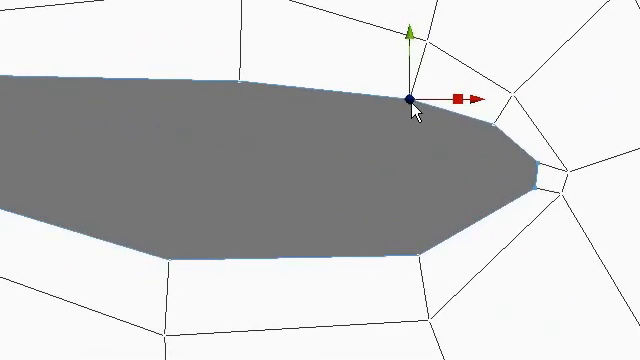
Drag the long gap's upper and lower border vertices inward, smoothing its right tip.
left_click_drag(407, 100, 492, 128)
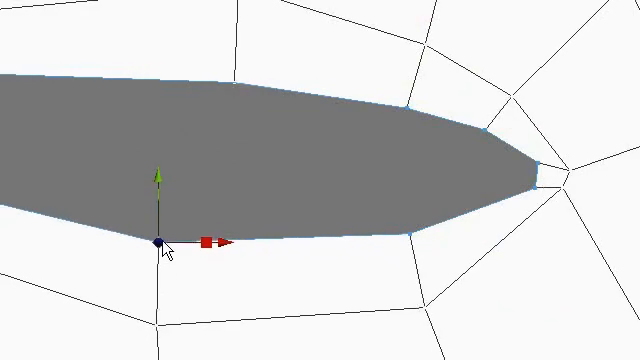
left_click_drag(160, 243, 232, 82)
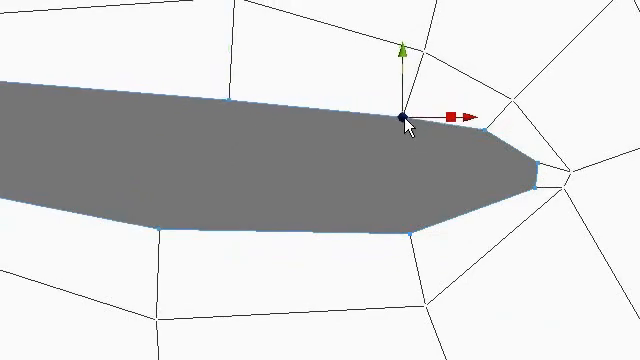
left_click_drag(400, 117, 487, 136)
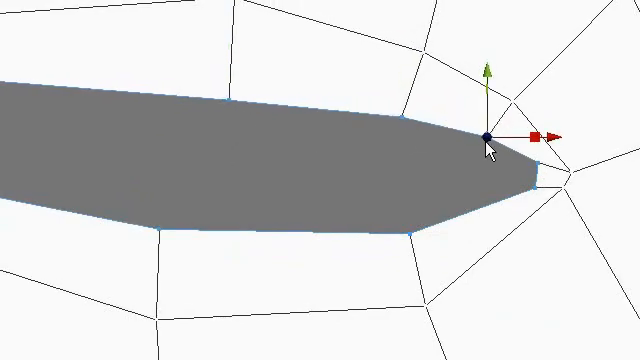
left_click_drag(487, 137, 535, 167)
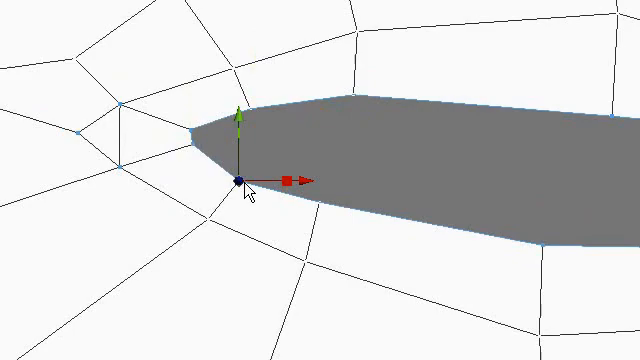
Raise the lower border vertex at the gap's pointed left tip.
left_click_drag(246, 182, 252, 112)
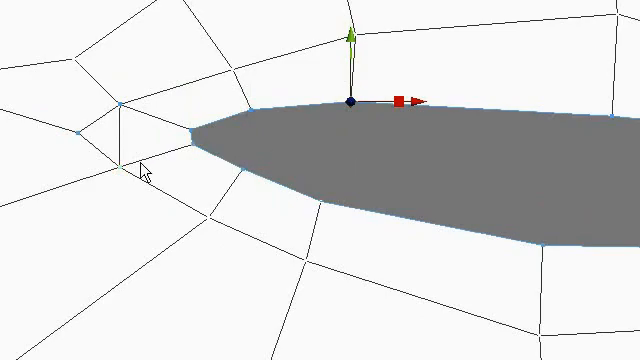
mouse_move(209, 180)
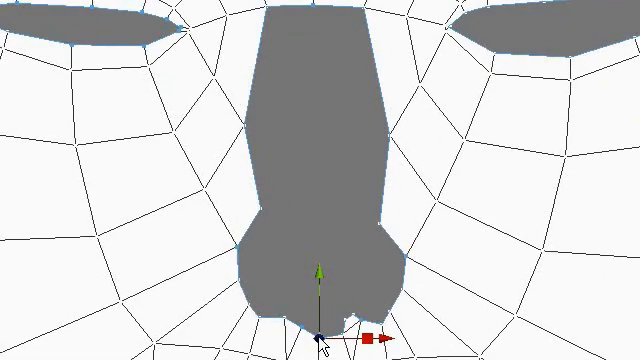
Reposition the bottom and left-edge vertices of the tall gap's rounded lower section.
left_click_drag(315, 330, 265, 205)
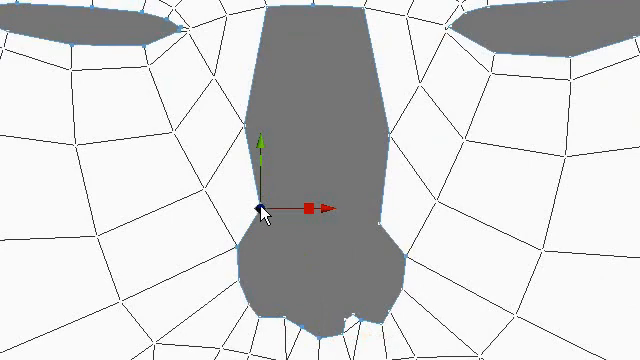
left_click_drag(262, 207, 382, 220)
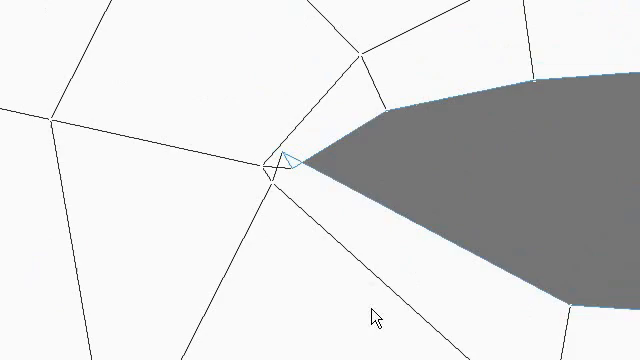
Select and move the upper-border vertices of the long narrow n-gon.
left_click(277, 168)
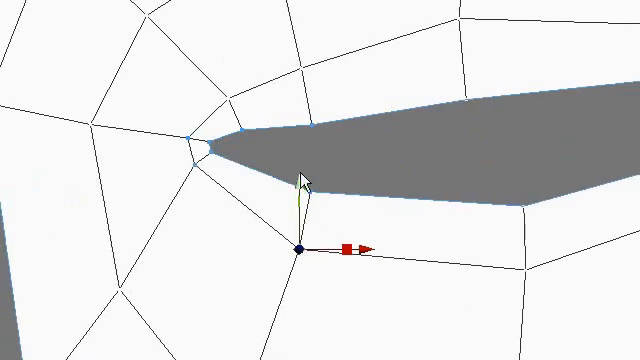
left_click_drag(300, 248, 243, 135)
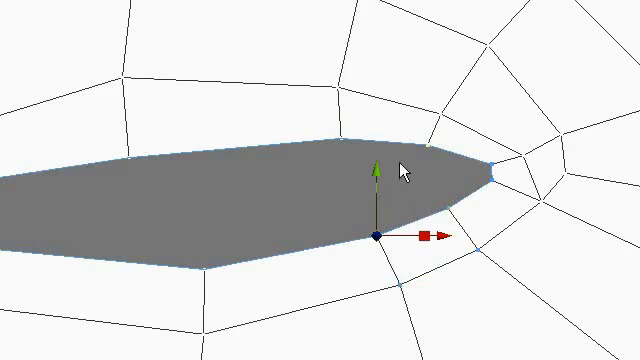
mouse_move(349, 158)
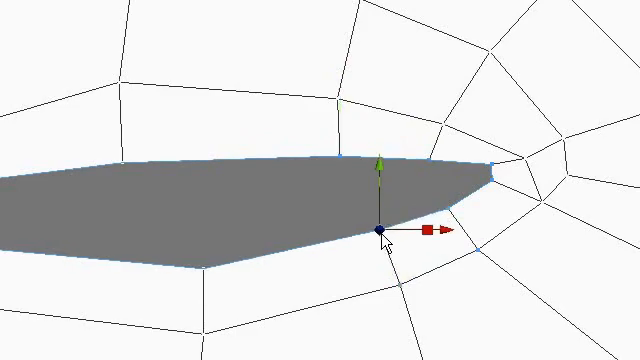
left_click_drag(378, 231, 526, 159)
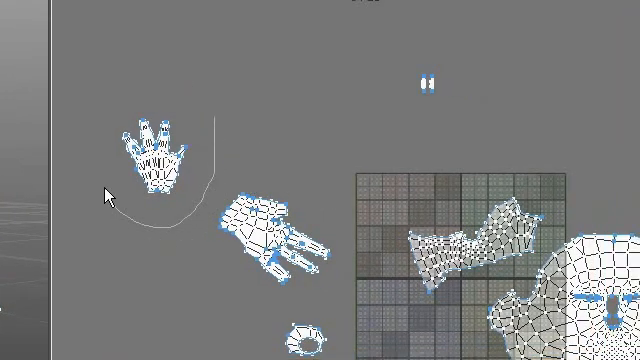
Select a hand UV island in the UV Editor to move it apart.
left_click(155, 160)
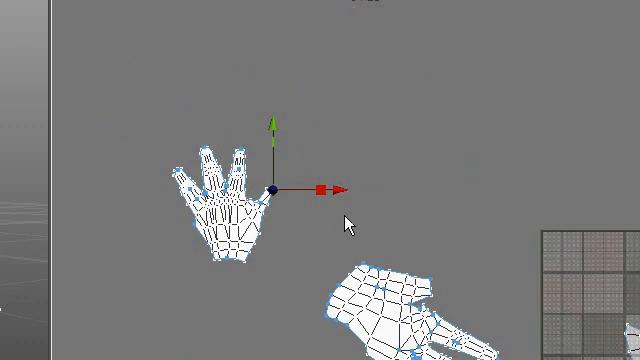
mouse_move(342, 136)
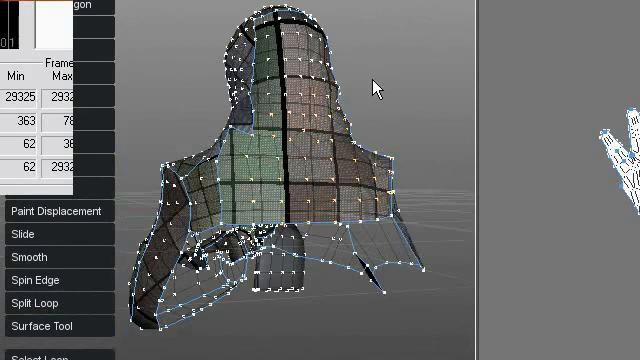
mouse_move(388, 118)
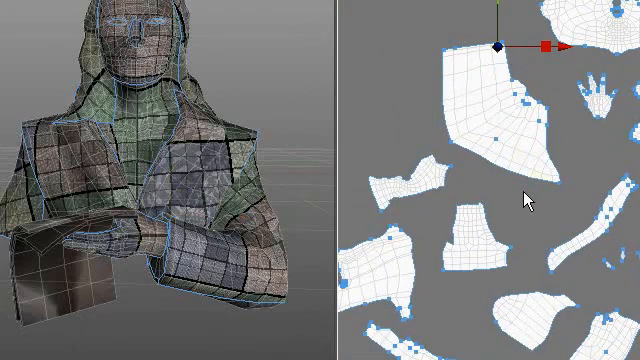
mouse_move(503, 220)
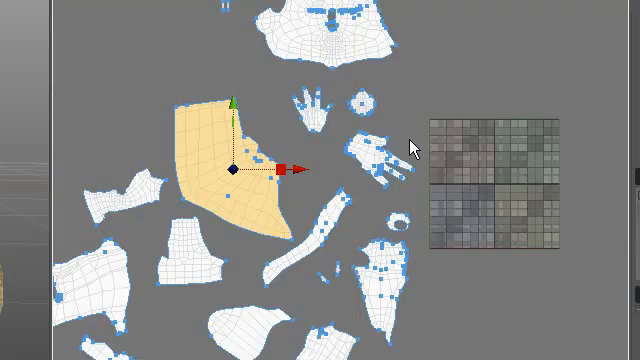
mouse_move(160, 183)
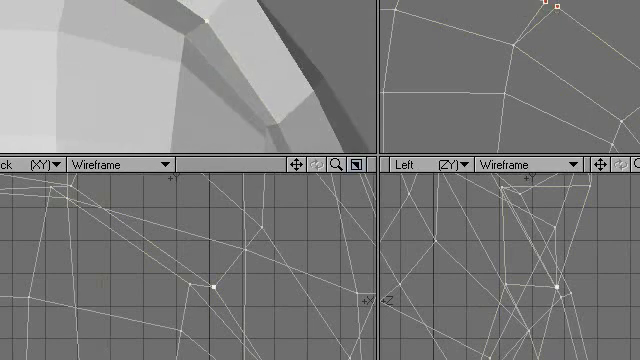
mouse_move(205, 20)
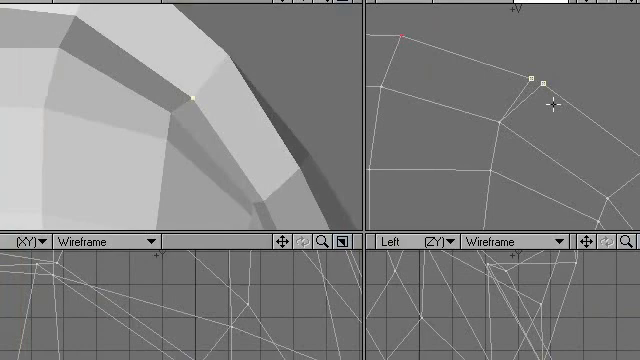
Merge the two closely spaced border points at the seam tear.
left_click_drag(532, 82, 537, 75)
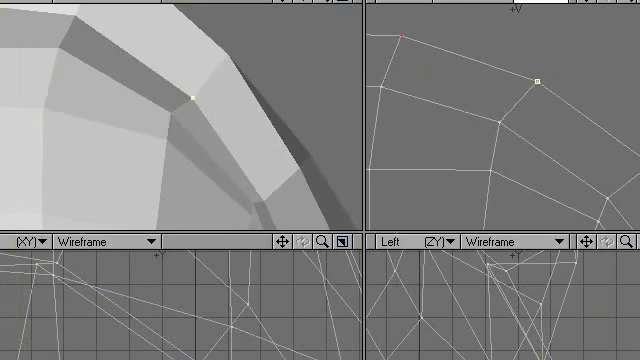